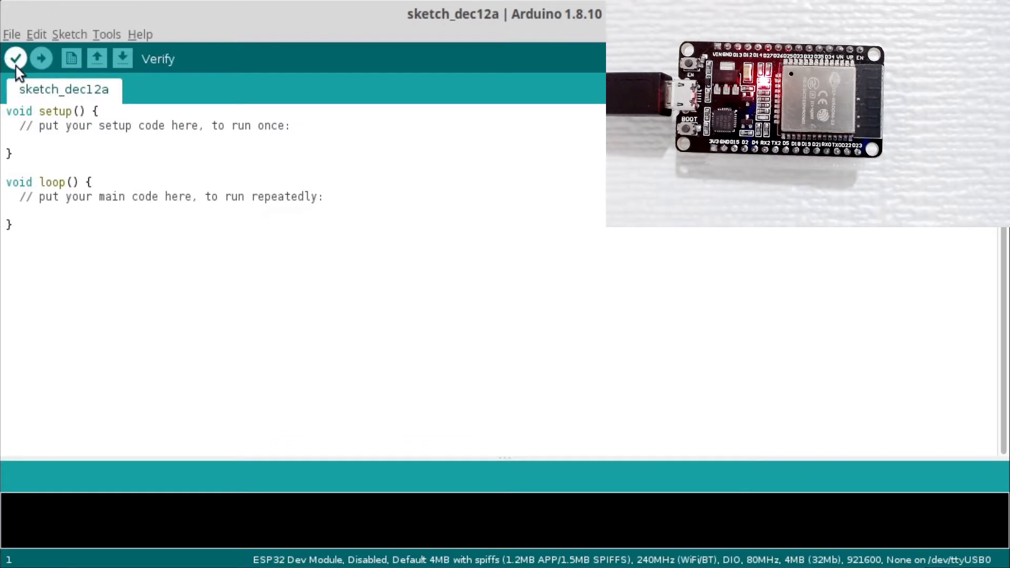
Step: Load the built-in Blink example sketch from File > Examples > 01.Basics
{"action": "left_click", "coordinate": [10, 34]}
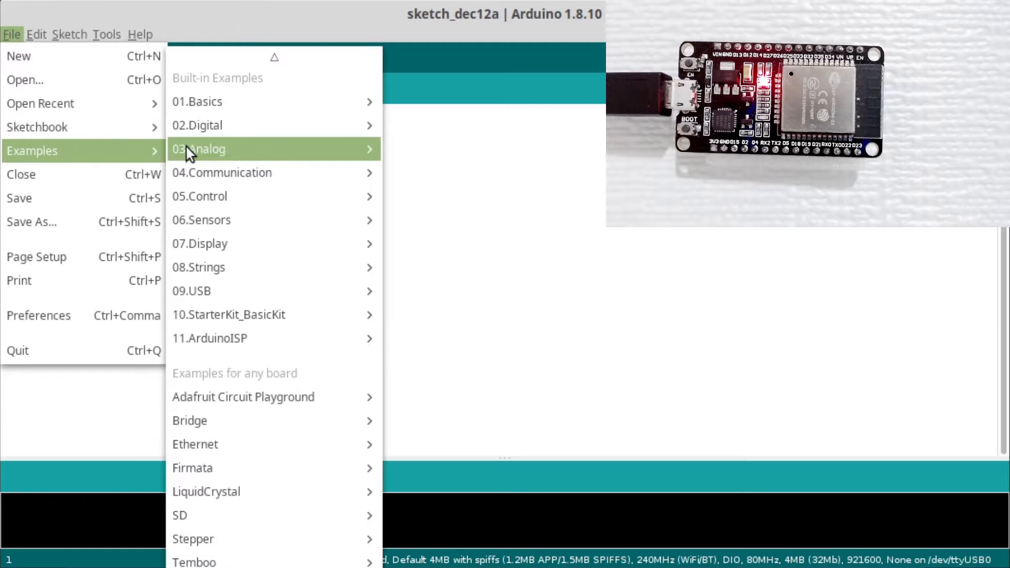
{"action": "mouse_move", "coordinate": [197, 101]}
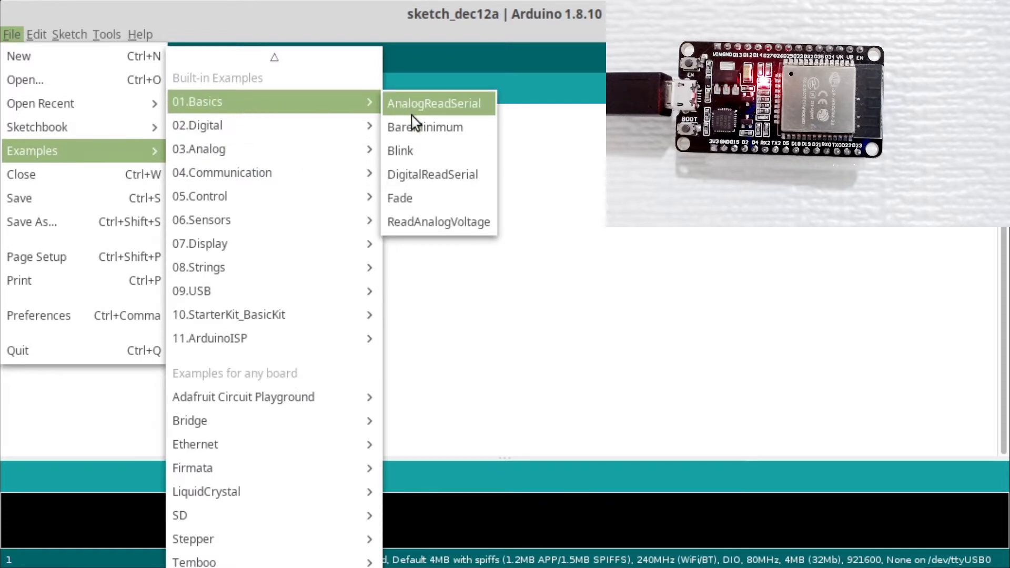
{"action": "left_click", "coordinate": [401, 150]}
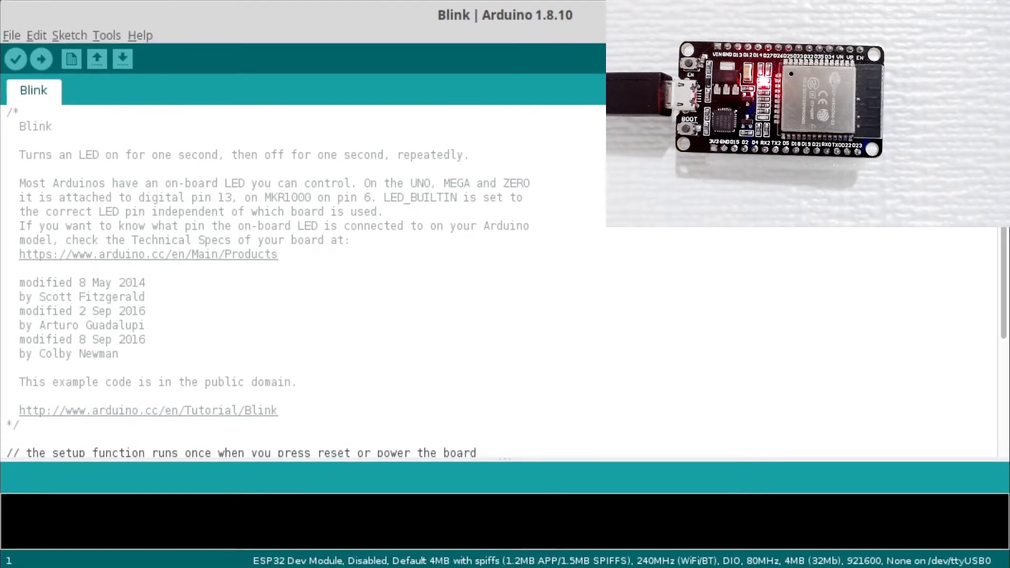
Step: Insert a blank line above the setup comment, below the header comment
{"action": "scroll", "scroll_direction": "down", "scroll_amount": 3}
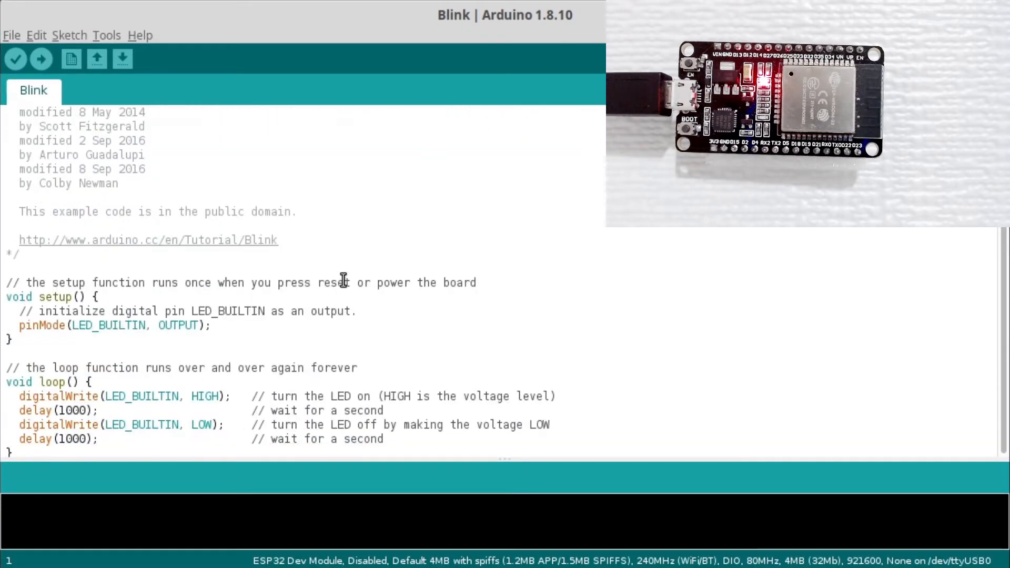
{"action": "left_click", "coordinate": [107, 325]}
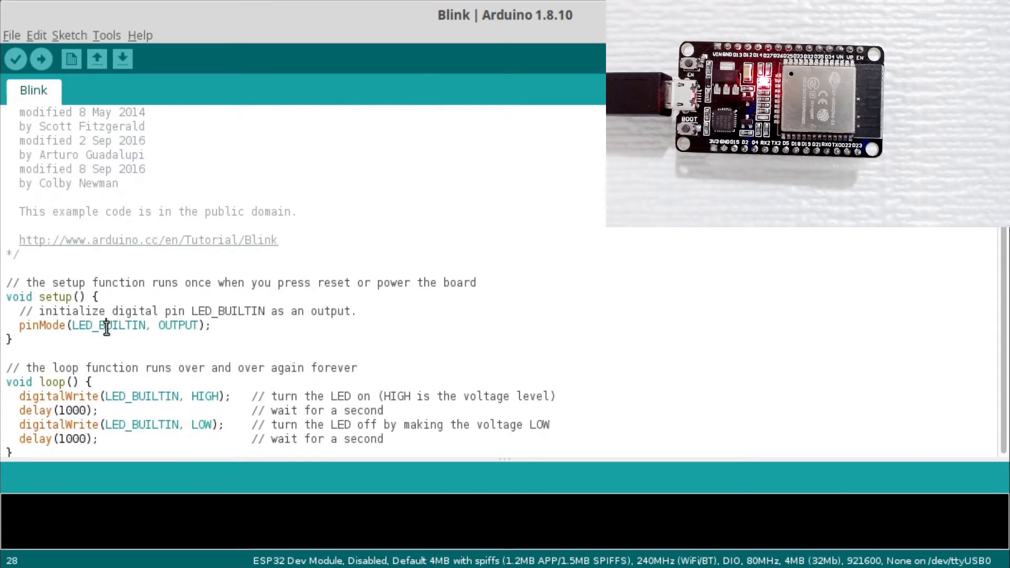
{"action": "double_click", "coordinate": [108, 325]}
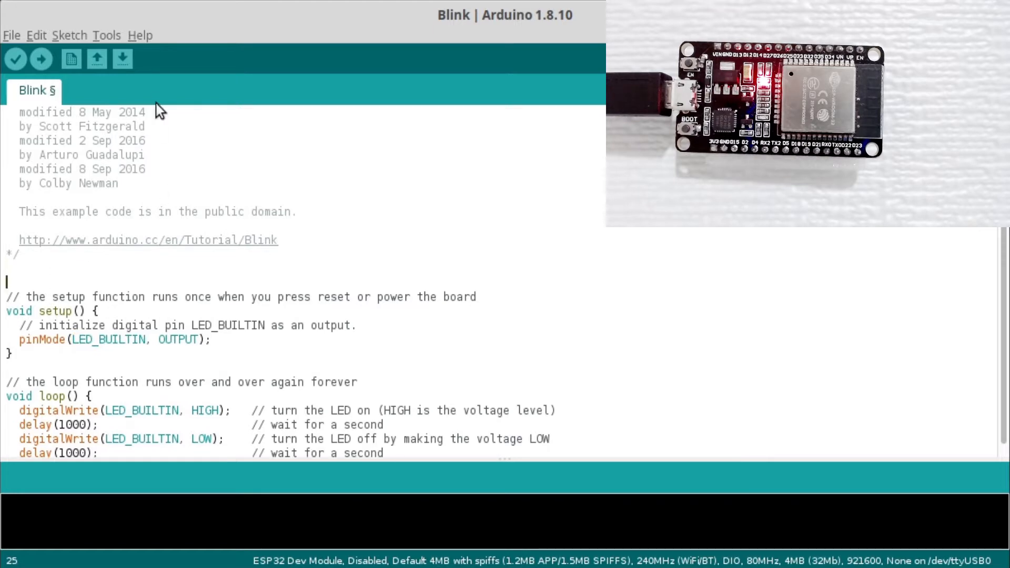
Step: Add the line '#define LED_BUILTIN 2' above setup()
{"action": "type", "text": "#defi"}
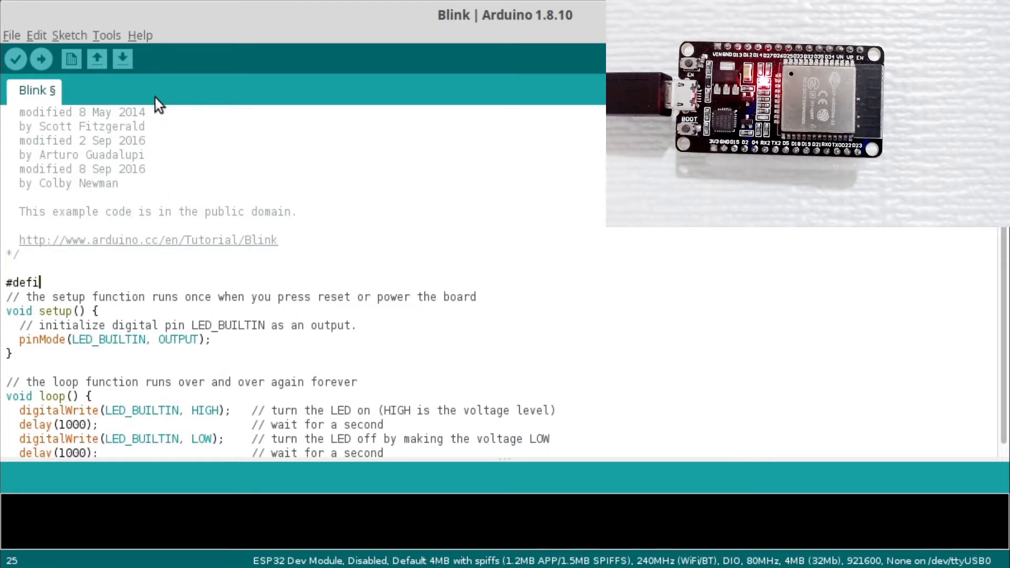
{"action": "type", "text": "ne LED_BUILTIN"}
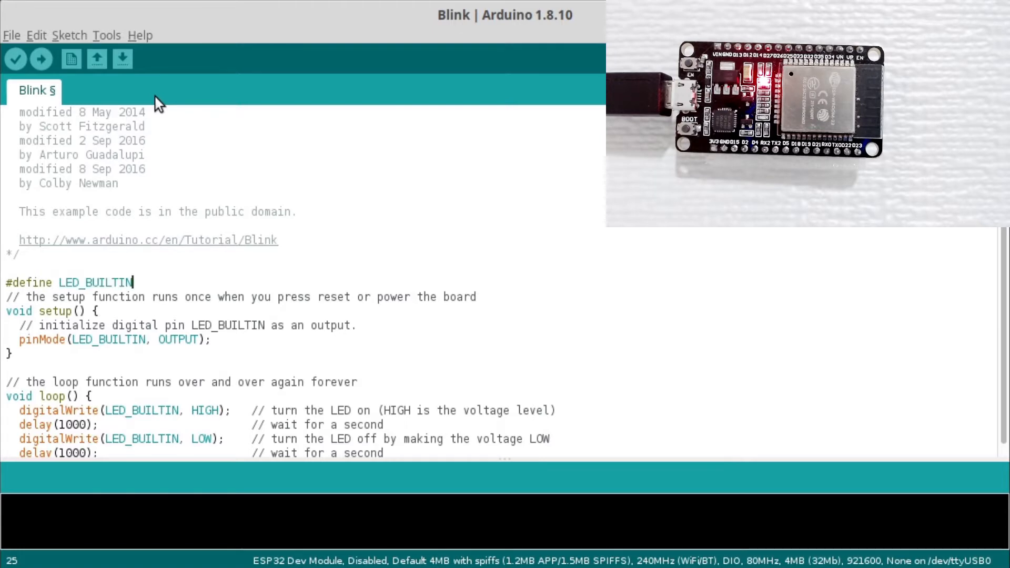
{"action": "type", "text": "\" \""}
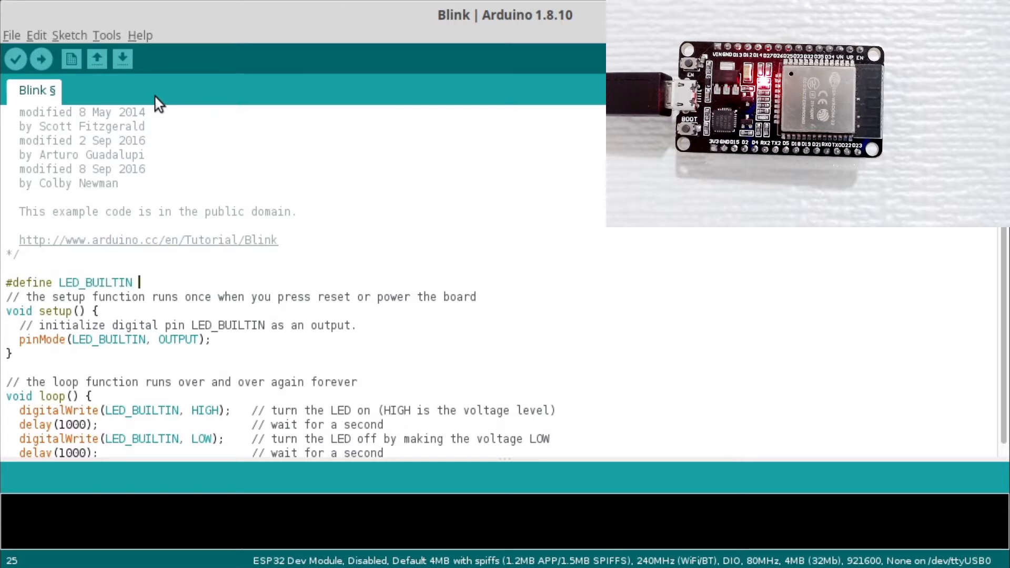
{"action": "type", "text": "2"}
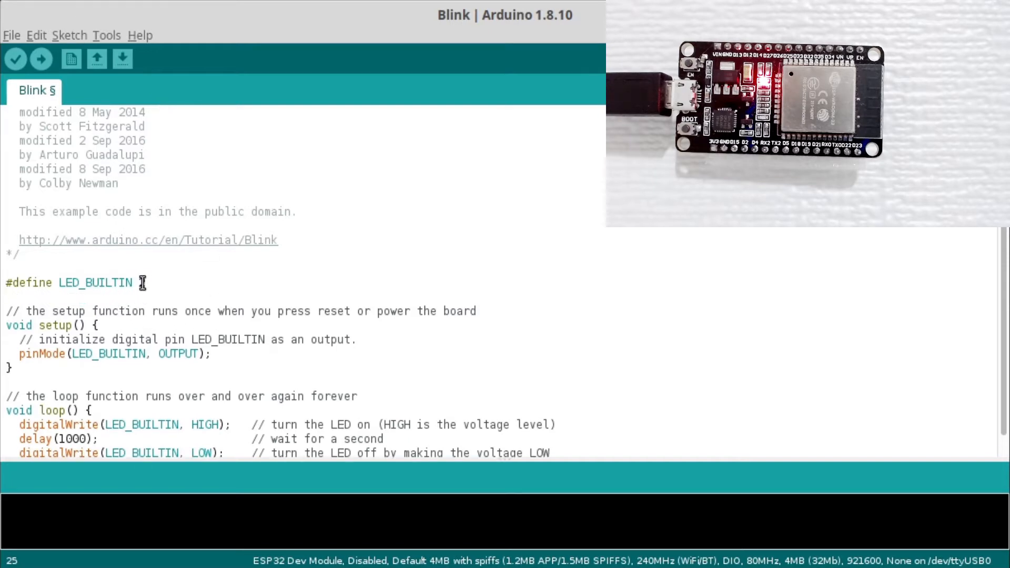
{"action": "type", "text": "2"}
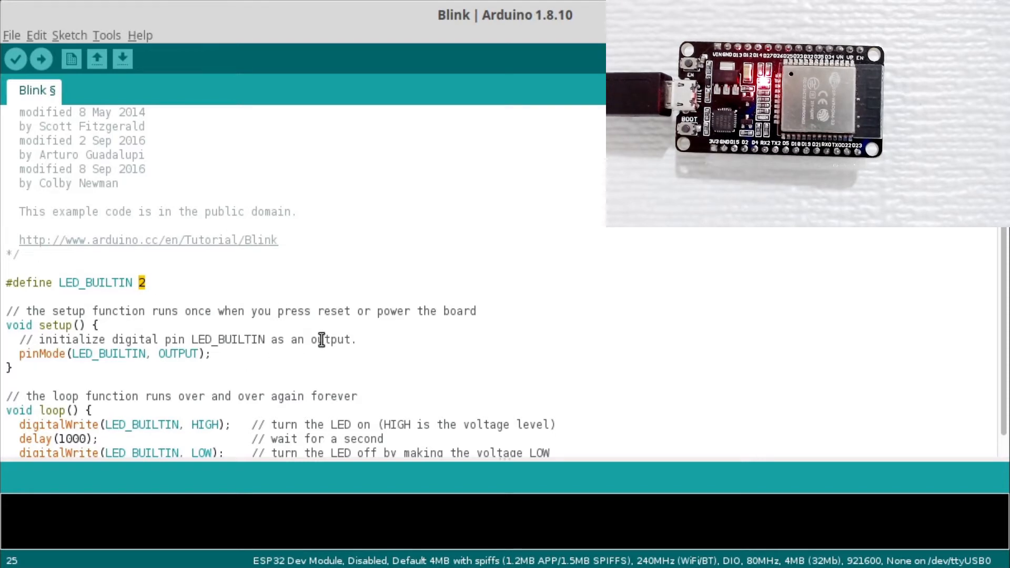
{"action": "left_click", "coordinate": [193, 282]}
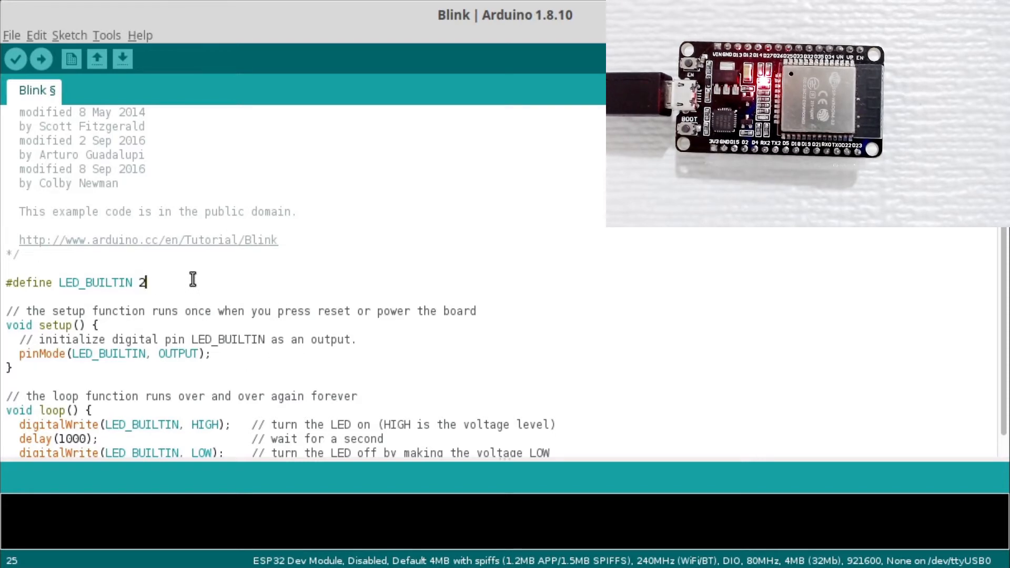
{"action": "mouse_move", "coordinate": [380, 452]}
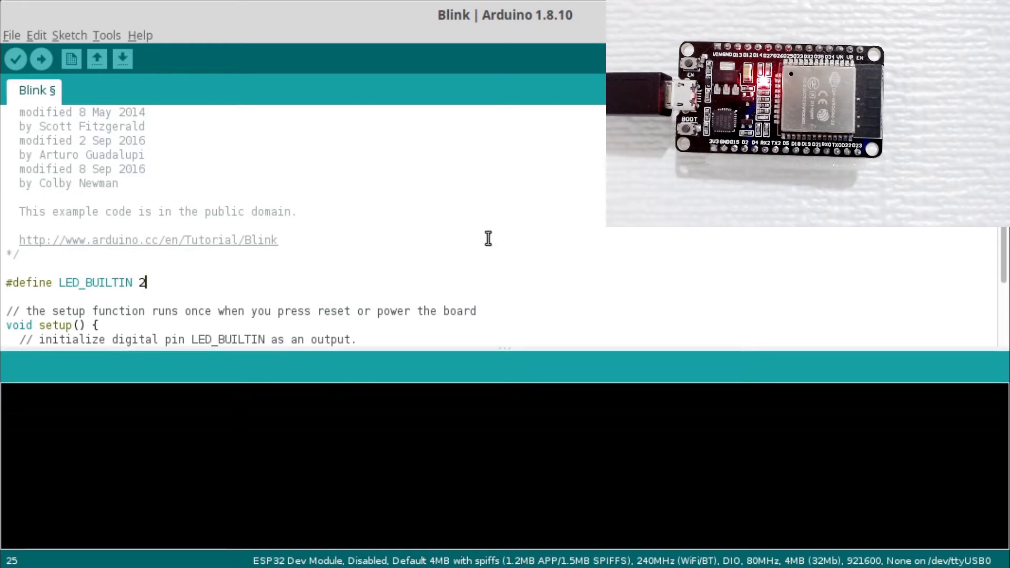
{"action": "scroll", "scroll_direction": "down", "scroll_amount": 3}
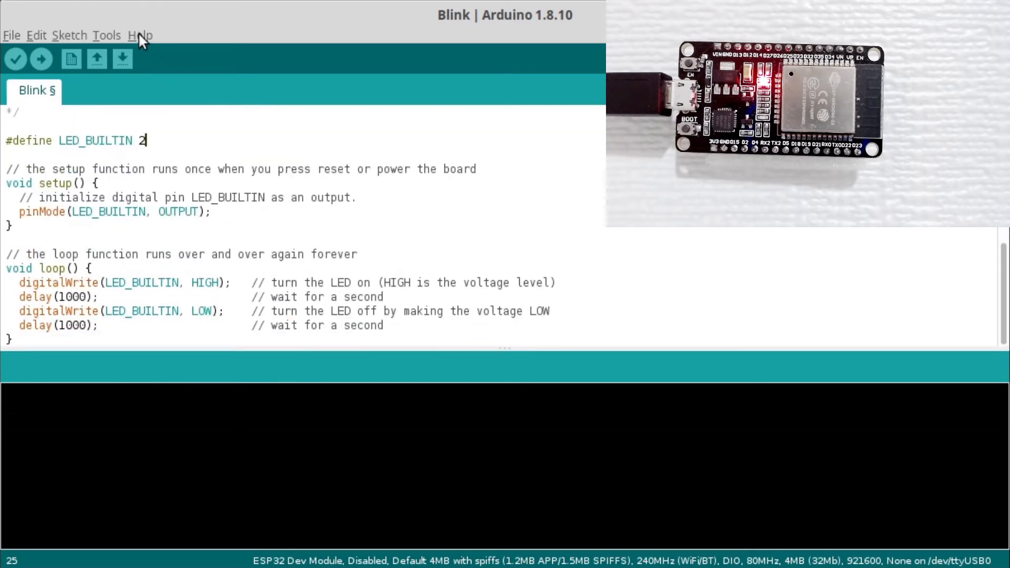
{"action": "left_click", "coordinate": [106, 35]}
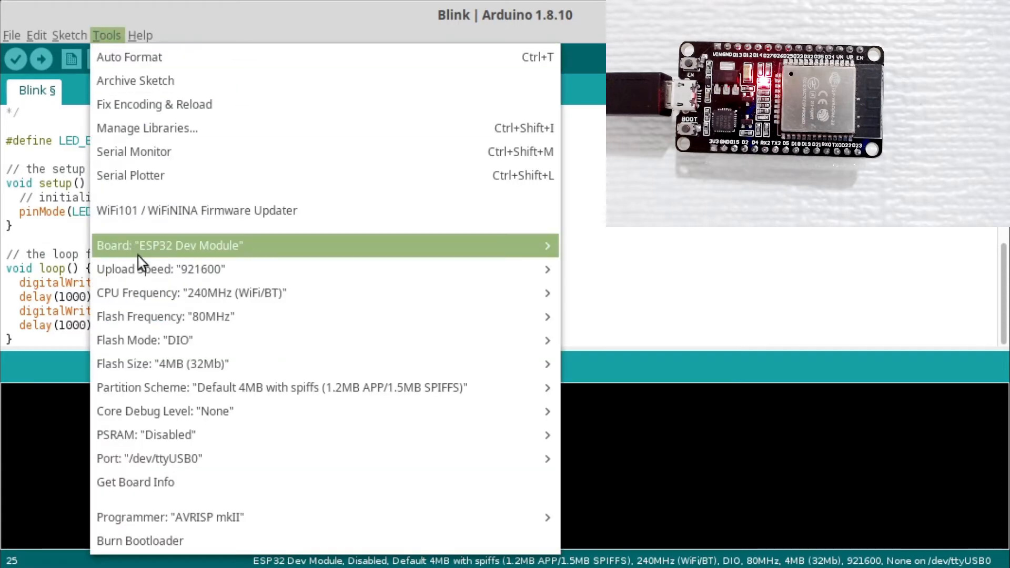
{"action": "left_click", "coordinate": [170, 245]}
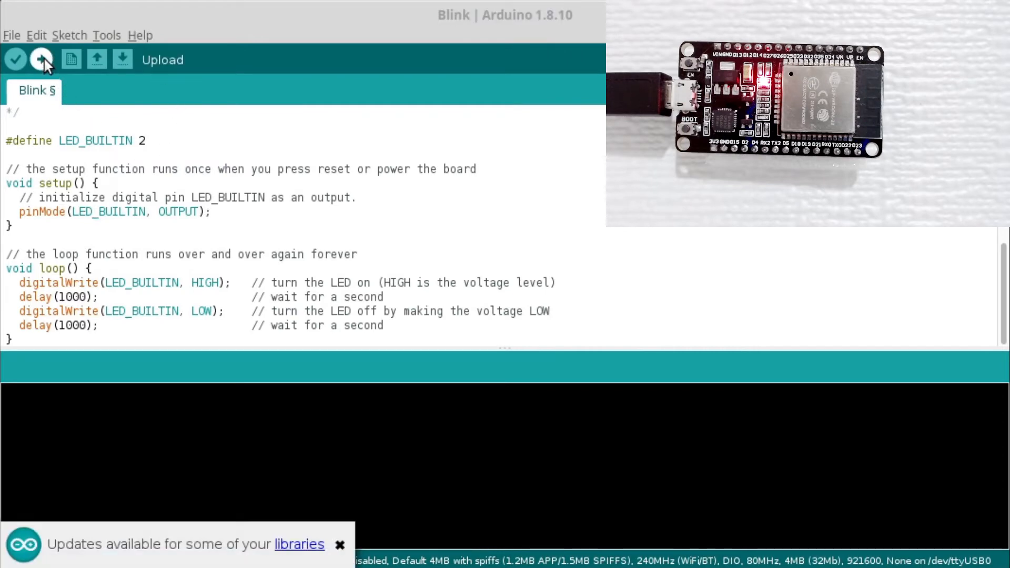
Step: Compile and upload the Blink sketch to the ESP32 board
{"action": "left_click", "coordinate": [40, 59]}
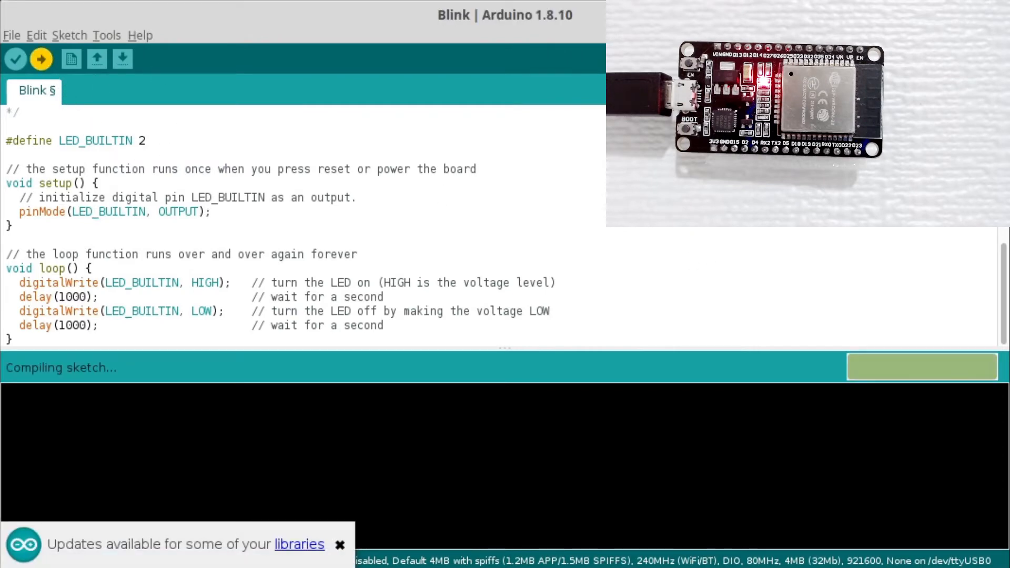
{"action": "mouse_move", "coordinate": [479, 268]}
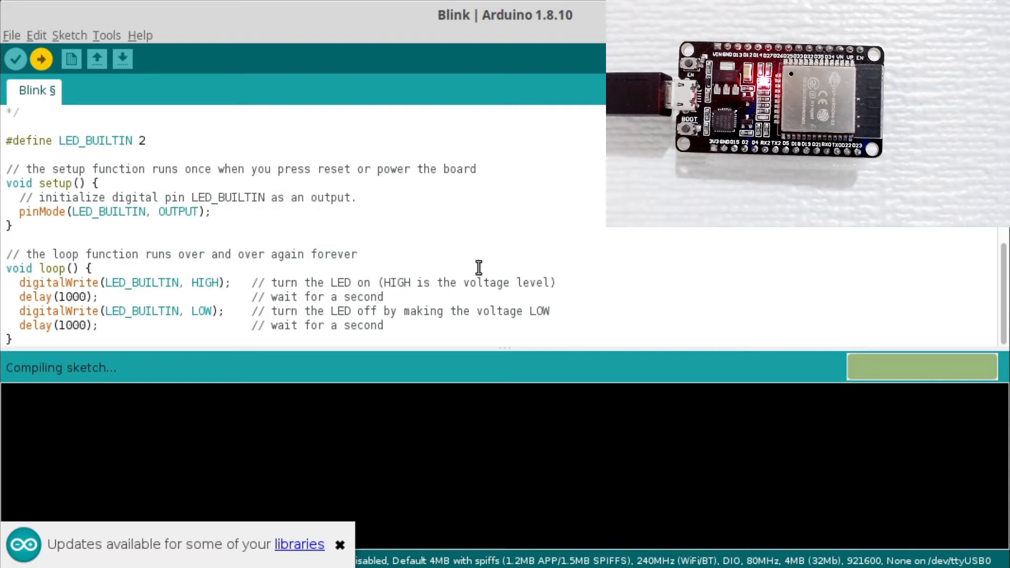